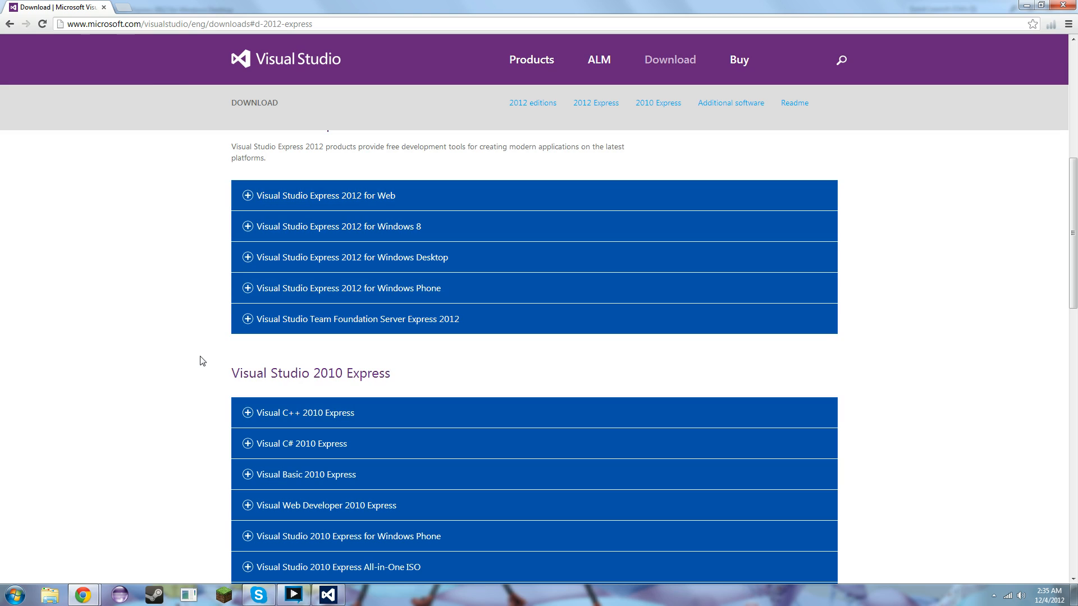
Start a new Visual C++ Win32 Console Application project named Episode1.
left_click(350, 257)
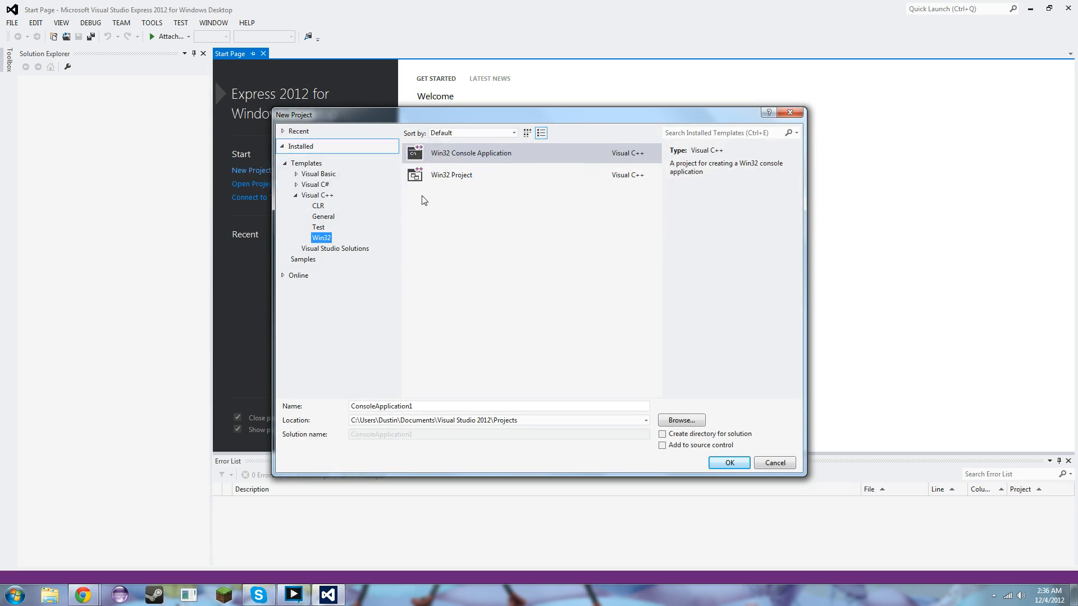
left_click(318, 174)
type("Episode1")
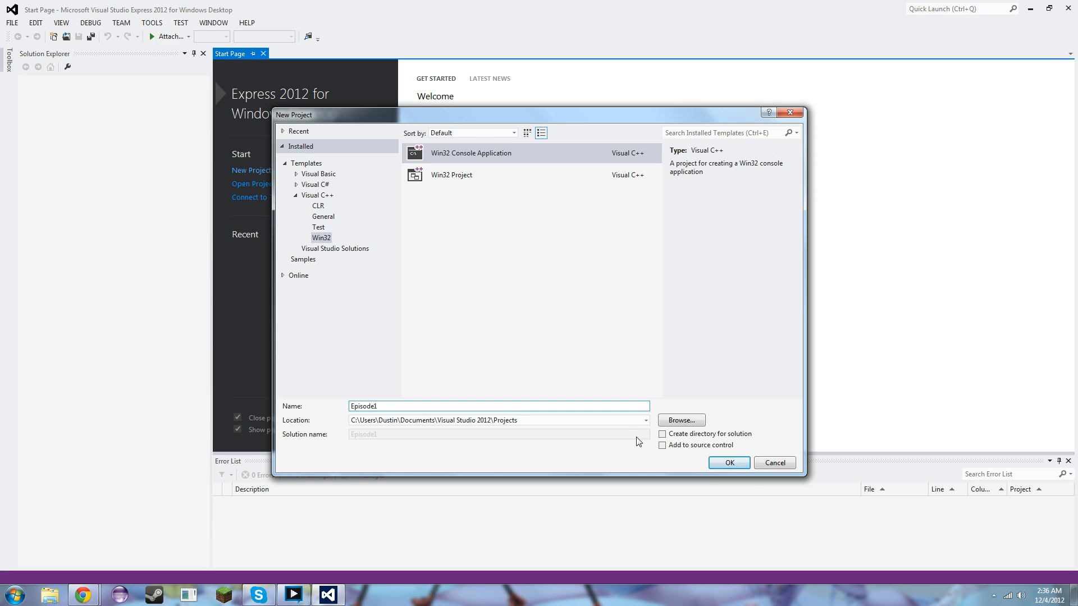
Finish the Win32 wizard with Empty project checked and SDL checks unchecked.
left_click(728, 463)
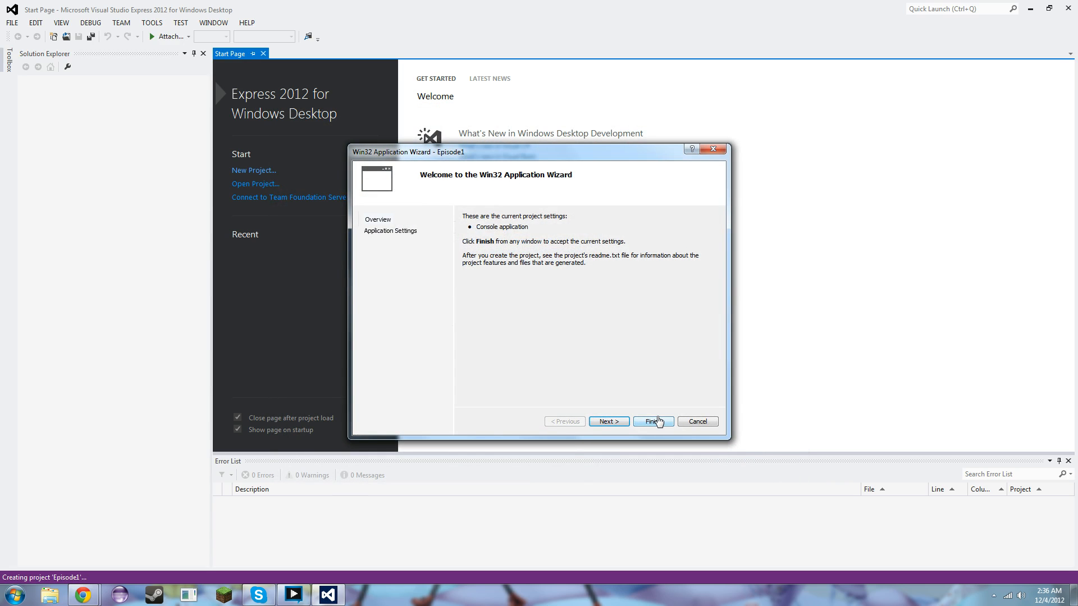
mouse_move(627, 409)
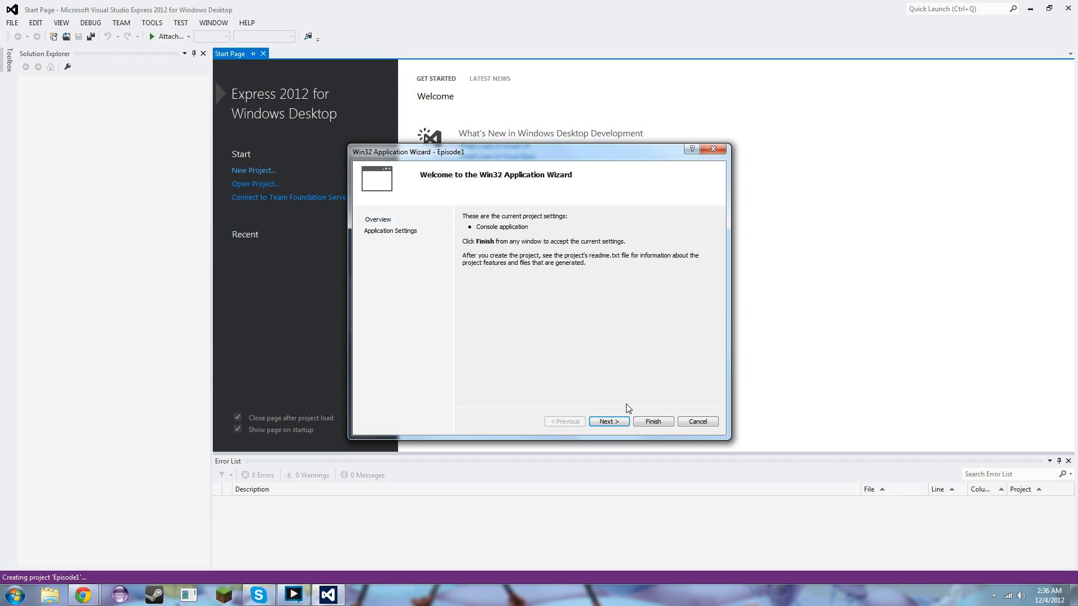
left_click(608, 422)
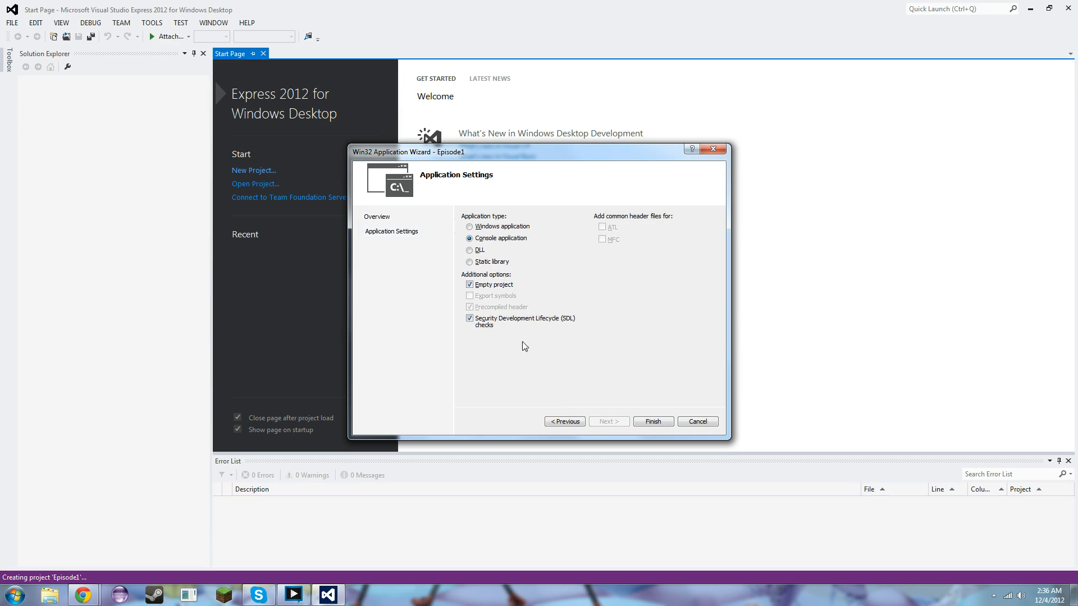
left_click(469, 318)
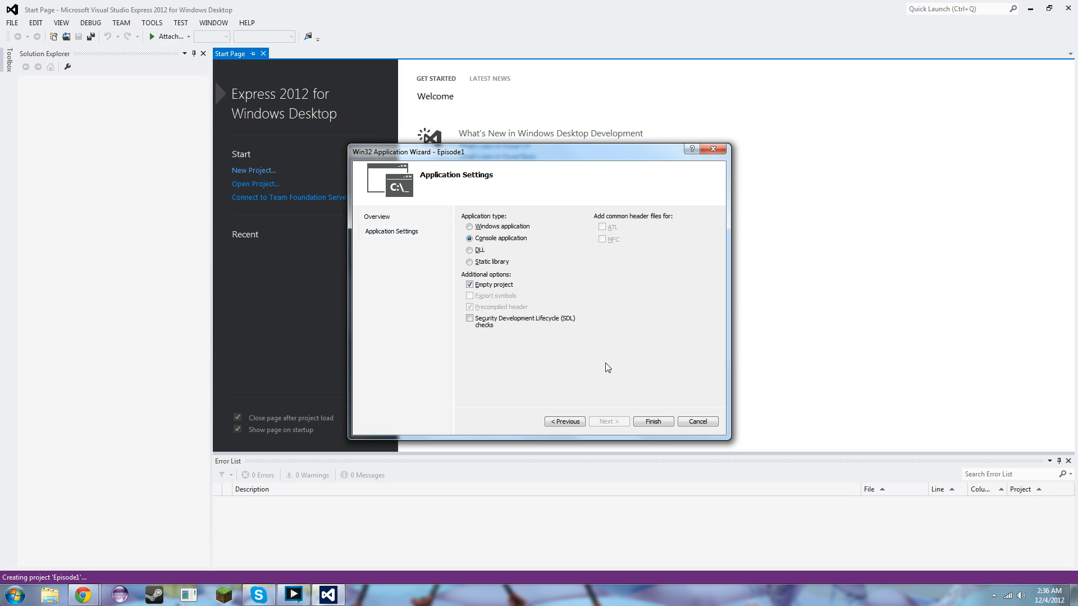
left_click(652, 421)
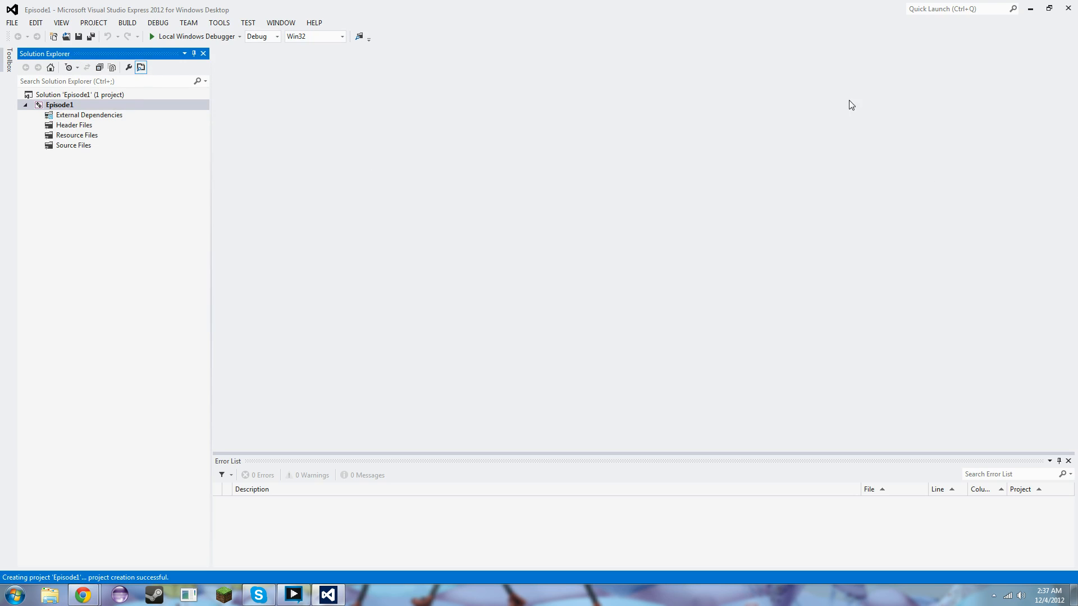
mouse_move(89, 149)
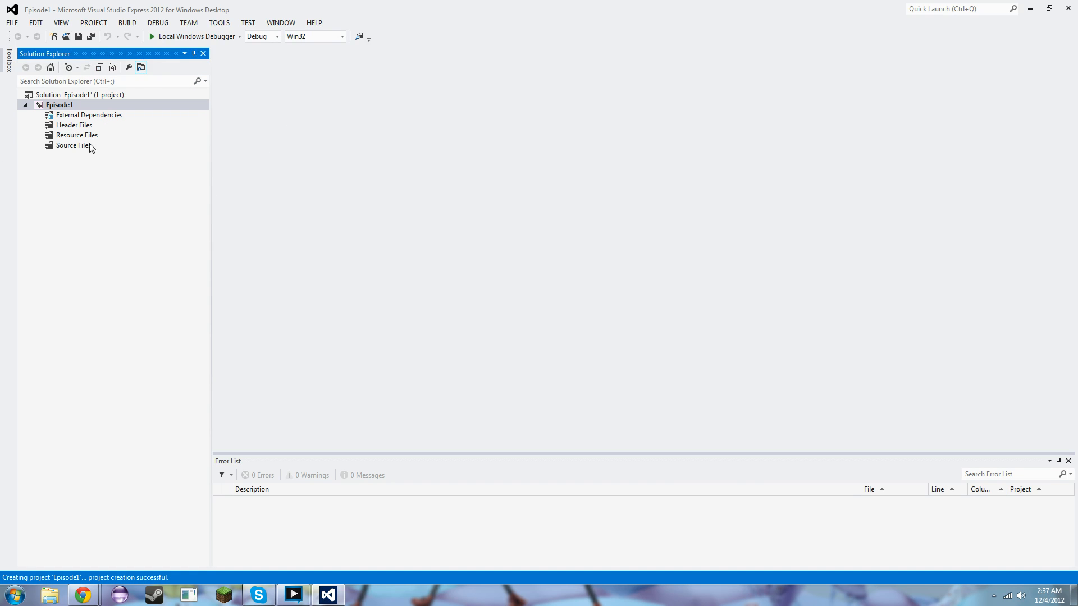
Add a new C++ file main.cpp to the Source Files folder of Episode1.
right_click(73, 145)
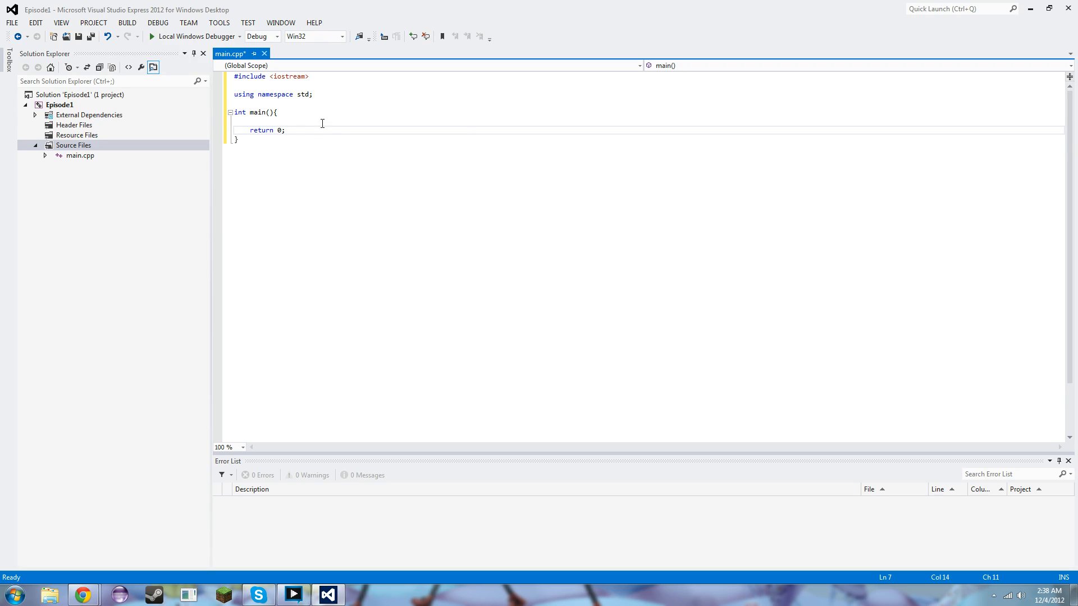
Write the skeleton of main.cpp with iostream, namespace std and int main returning 0.
type("String[] args")
type("cout << \"This is more output!\\n\";")
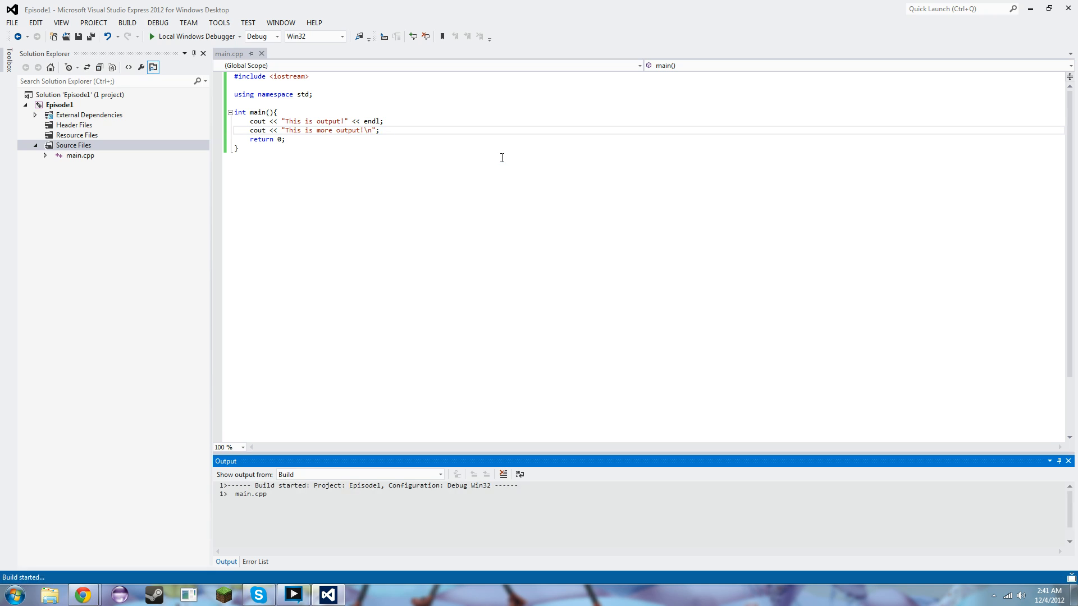
Declare the variable 'int number = 5462439;' in main while building Episode1.
type("int number = 5462439;")
type("average = (first + second) / 2;")
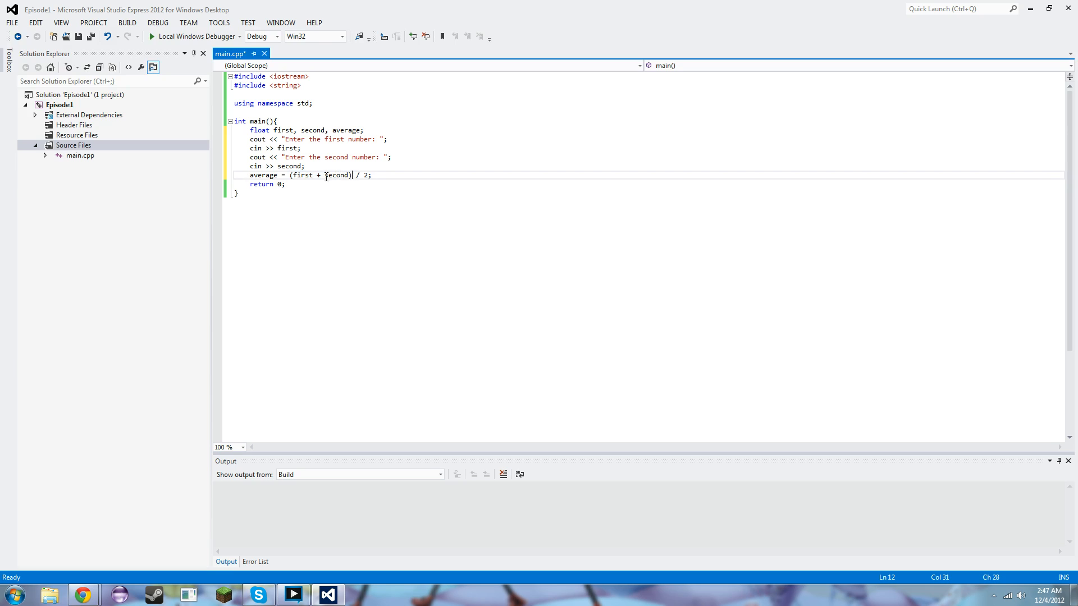
Add a cout line printing 'The average' label with average and endl, then build with F7.
type("cout << \"The averag")
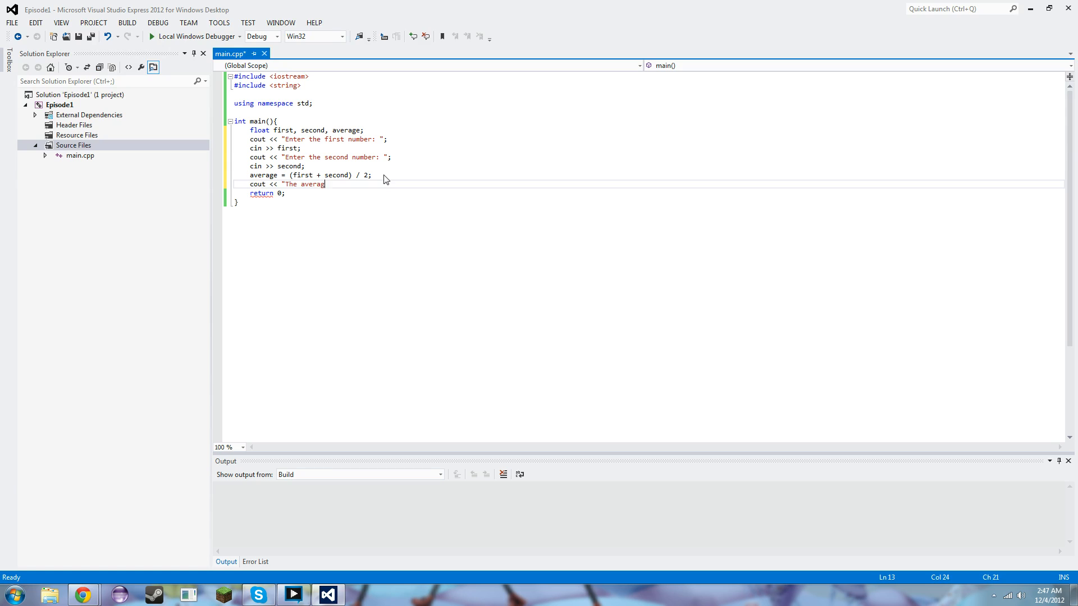
key("F7")
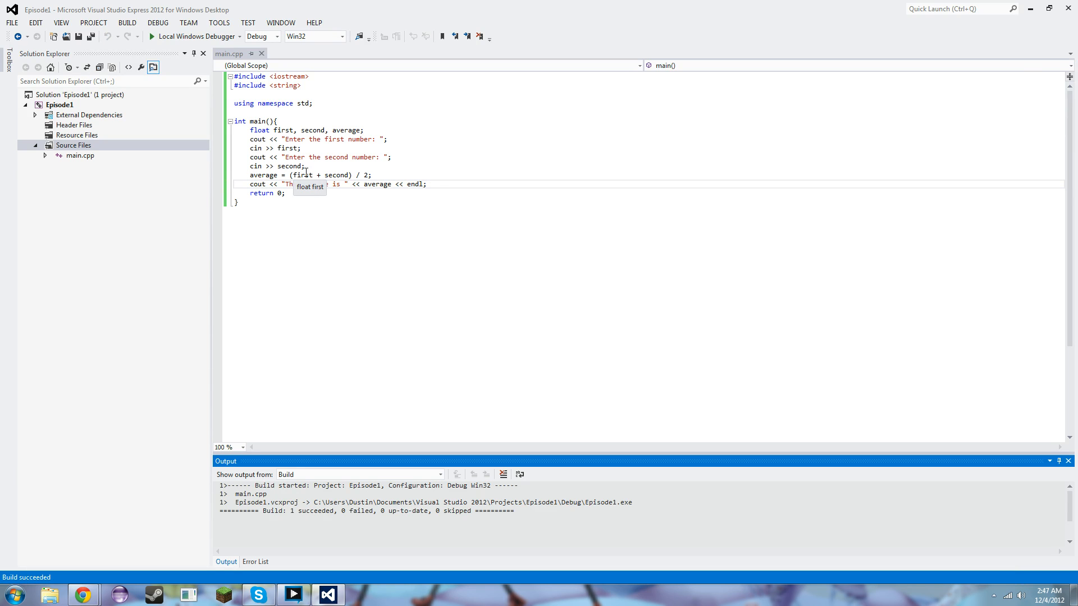